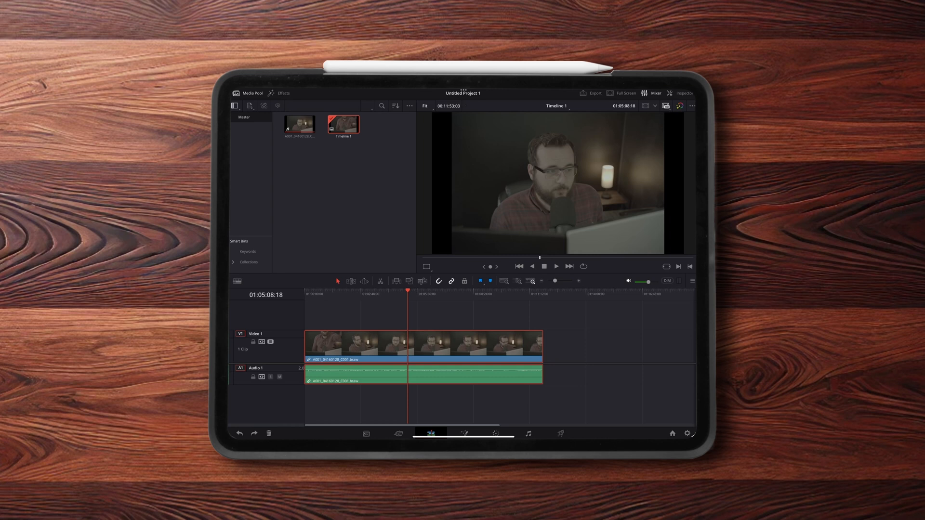
# - View the Edit page timeline with the clip on Video 1 and Audio 1
pyautogui.click(555, 266)
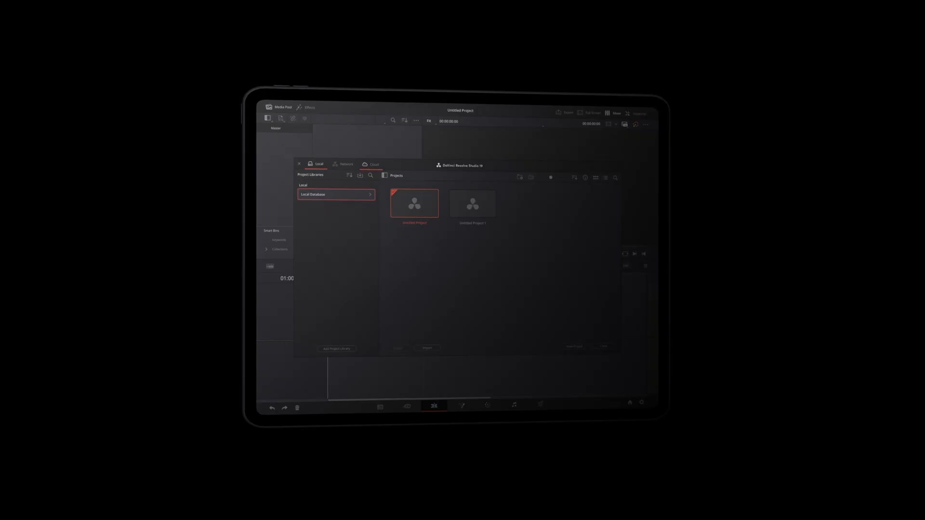
# - Select Local Database in the Project Manager to list the two untitled projects
pyautogui.click(372, 165)
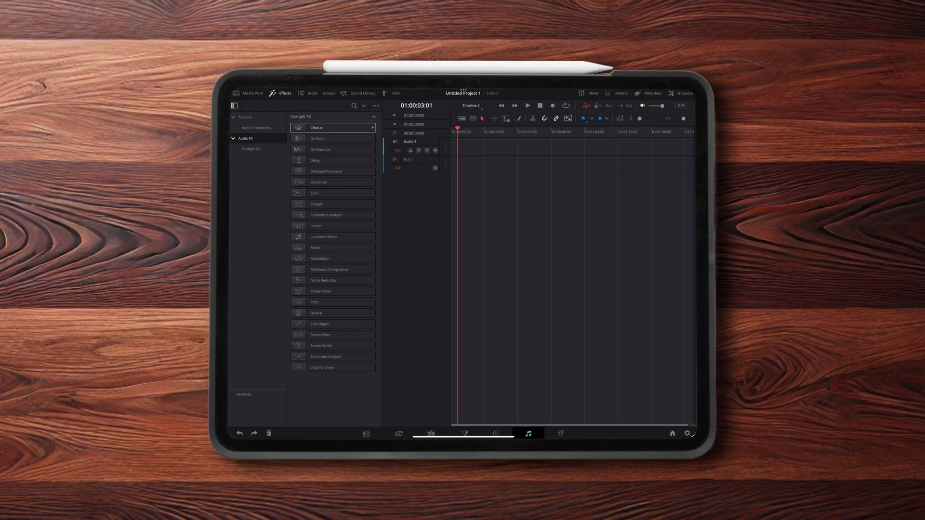
# - Select the De Hummer effect in the Fairlight FX audio effects list
pyautogui.click(321, 150)
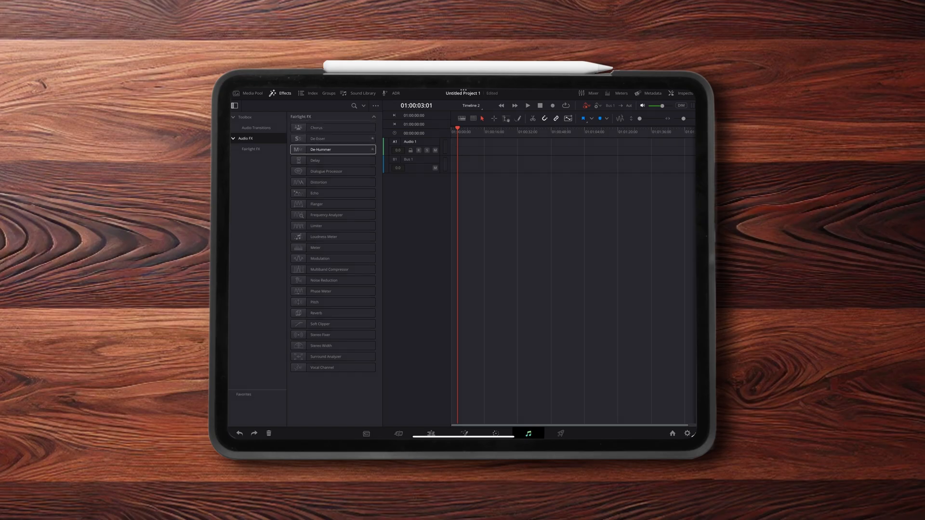